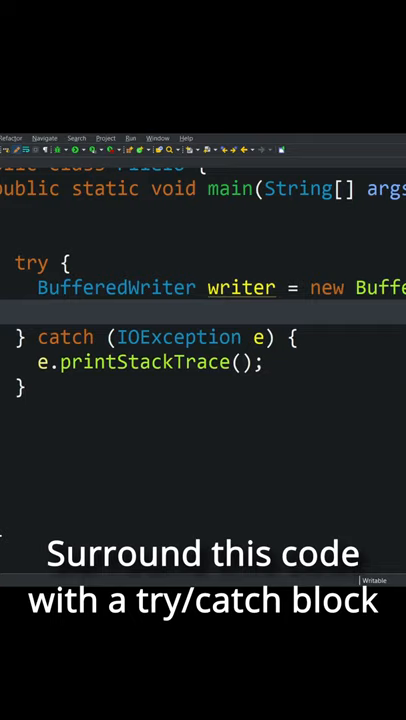
Start the writer.write call inside the try block
type("writer.write")
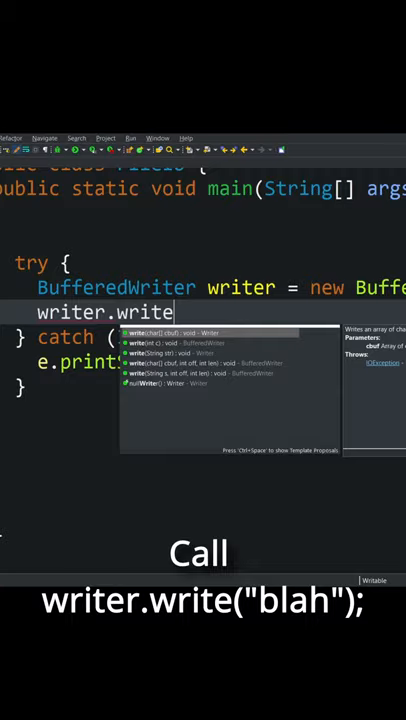
Complete writer.write("Writing to a file.") and add writer.close(); after it
type("(\"Writing\")")
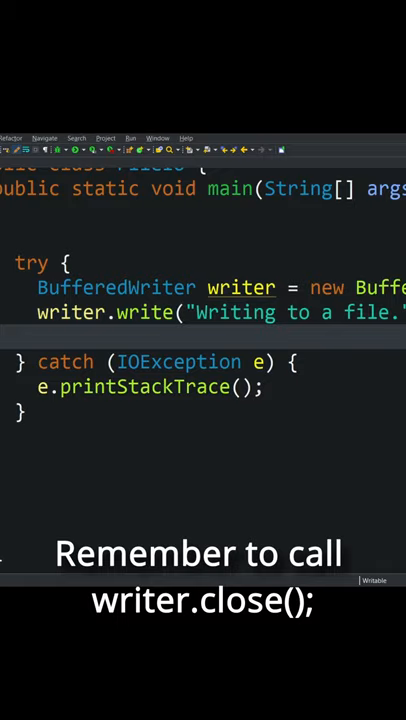
type("writer.close();")
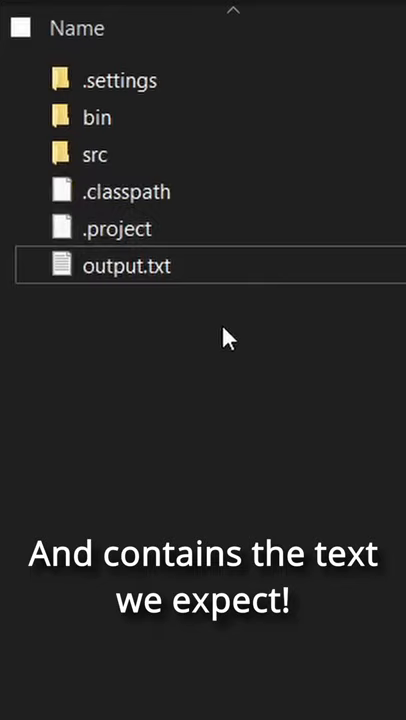
Open output.txt from the project folder in Notepad to confirm it reads 'Writing to a file.'
double_click(122, 264)
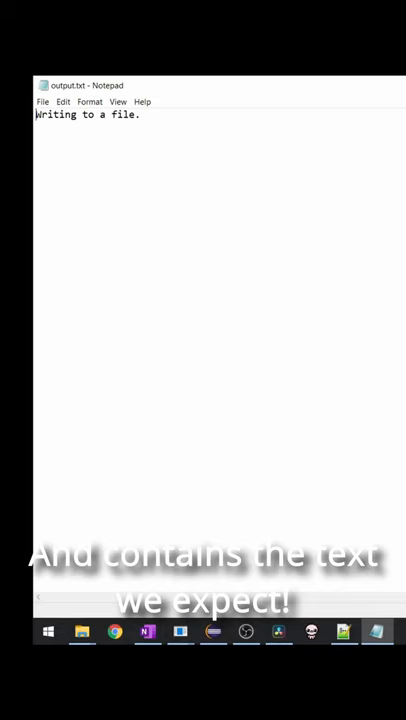